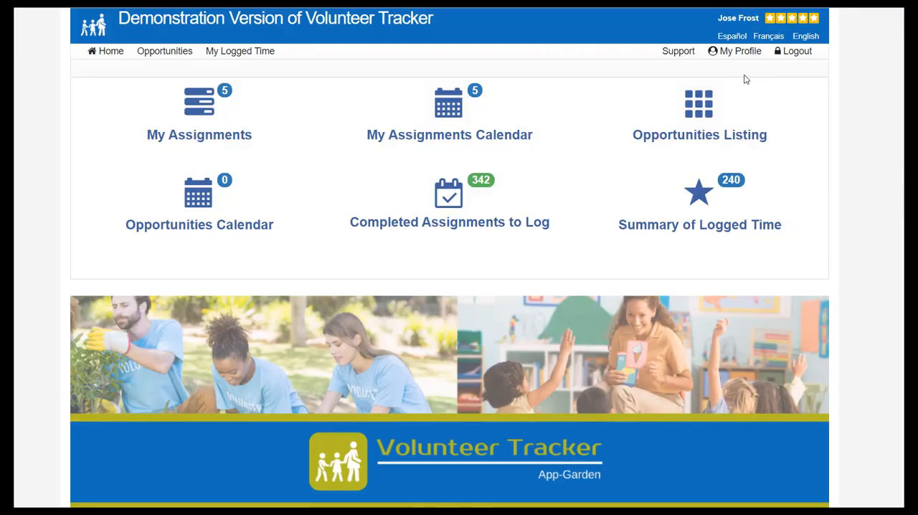
{"action": "mouse_move", "coordinate": [743, 78]}
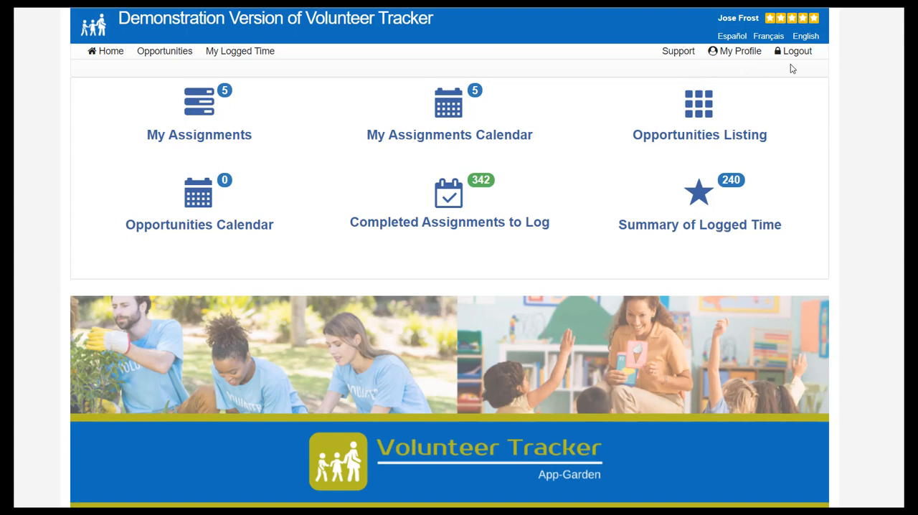
Open the Support page of help options, after briefly returning to the Home dashboard.
{"action": "left_click", "coordinate": [677, 51]}
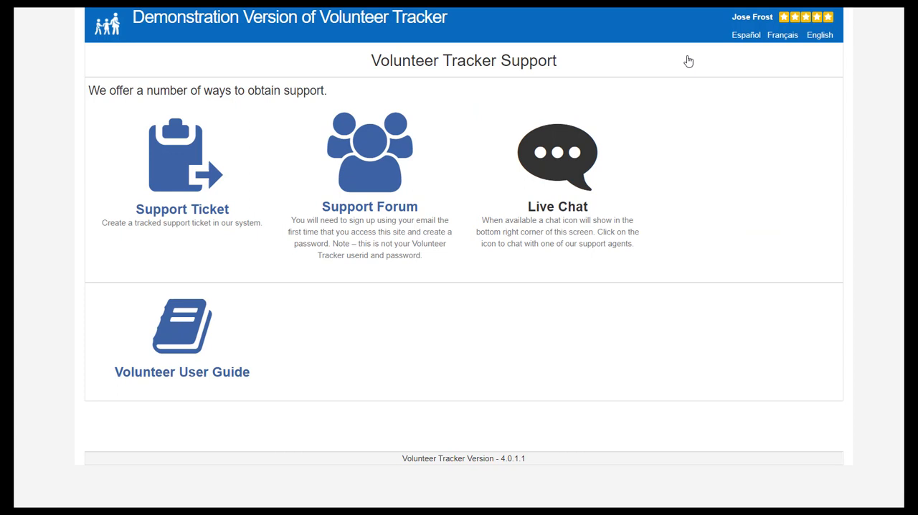
{"action": "mouse_move", "coordinate": [694, 79]}
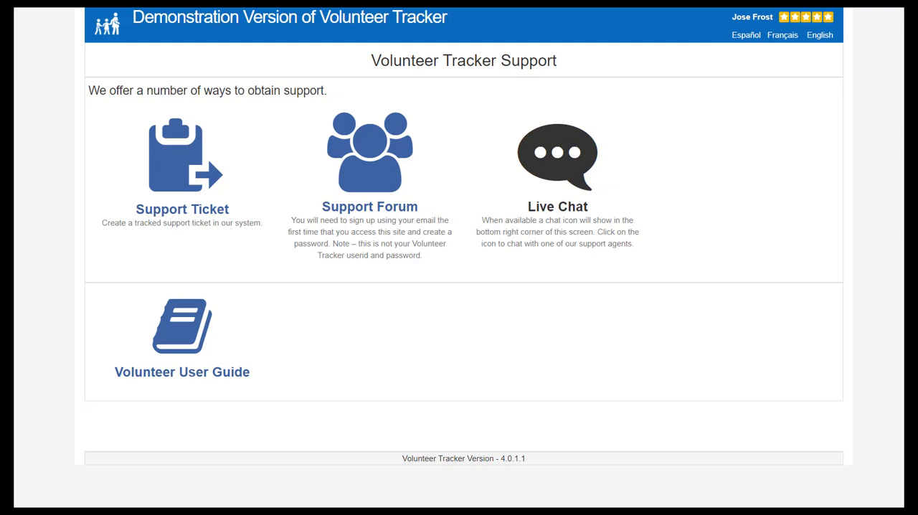
{"action": "left_click", "coordinate": [105, 51]}
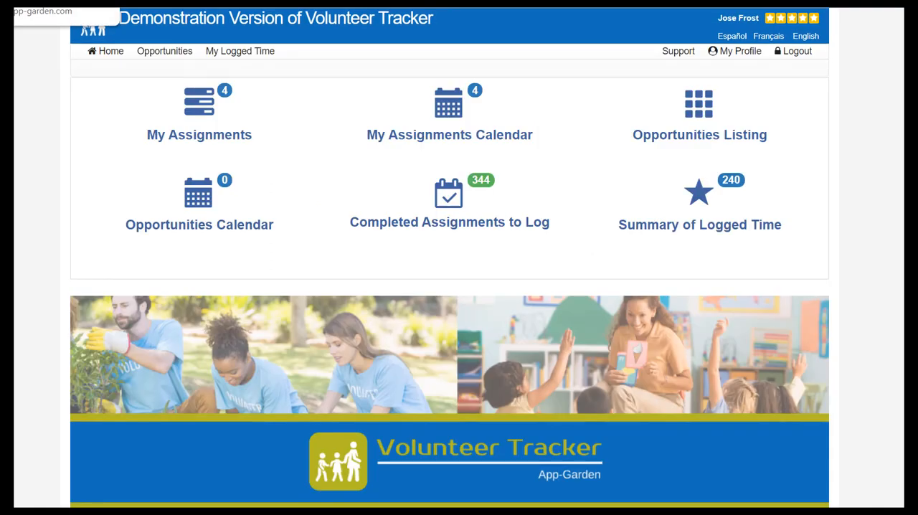
{"action": "left_click", "coordinate": [678, 51]}
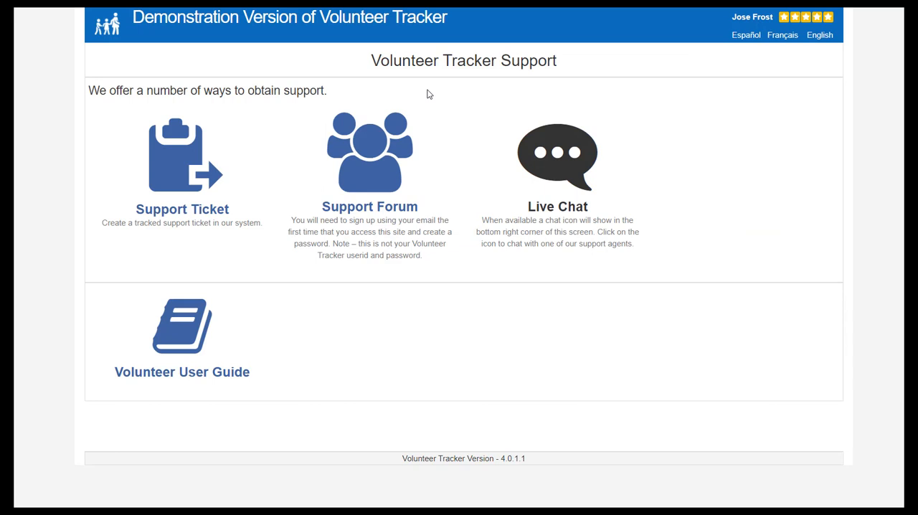
{"action": "mouse_move", "coordinate": [275, 126]}
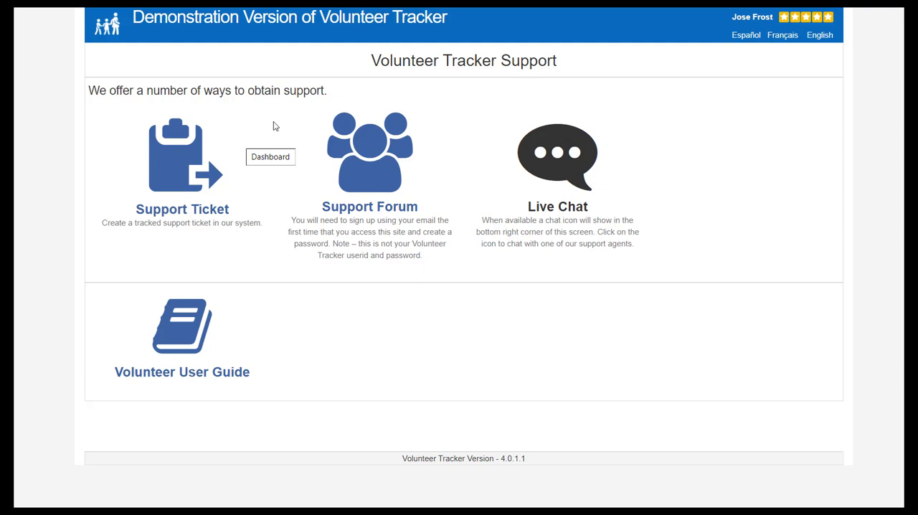
{"action": "mouse_move", "coordinate": [467, 168]}
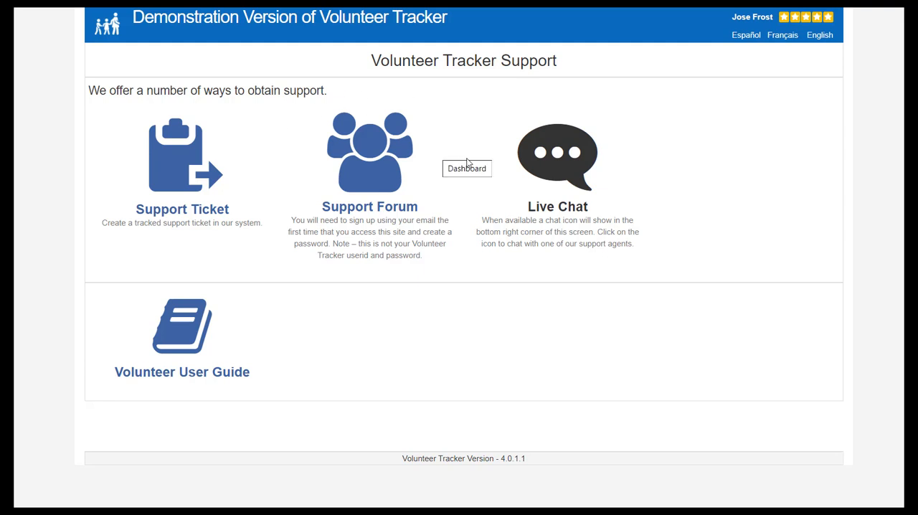
{"action": "mouse_move", "coordinate": [603, 222]}
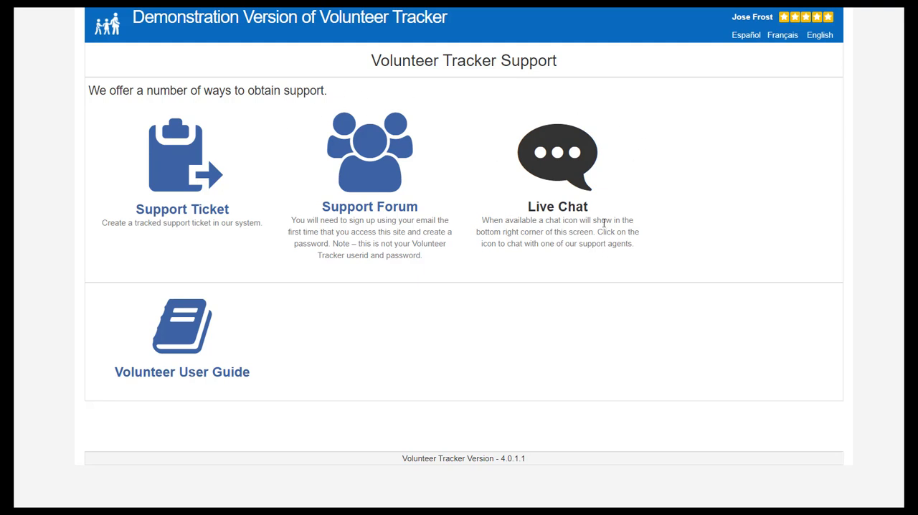
{"action": "mouse_move", "coordinate": [269, 342]}
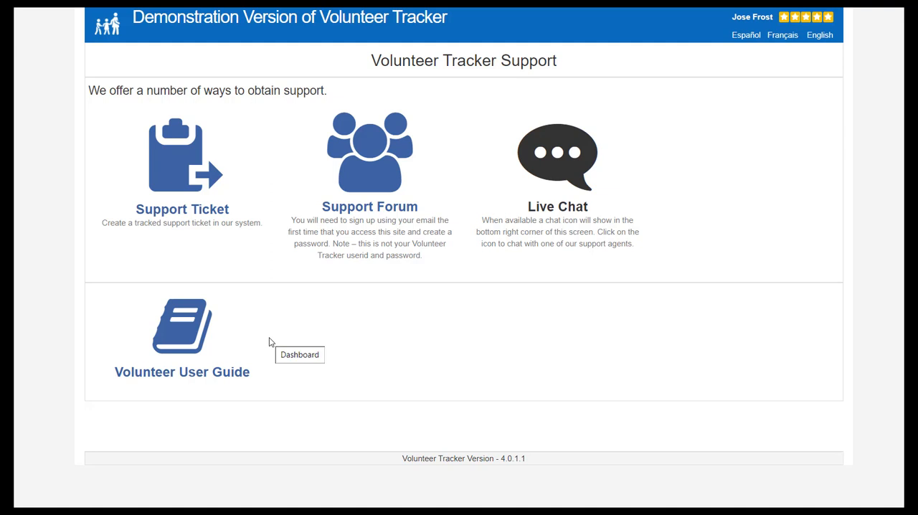
{"action": "mouse_move", "coordinate": [299, 336]}
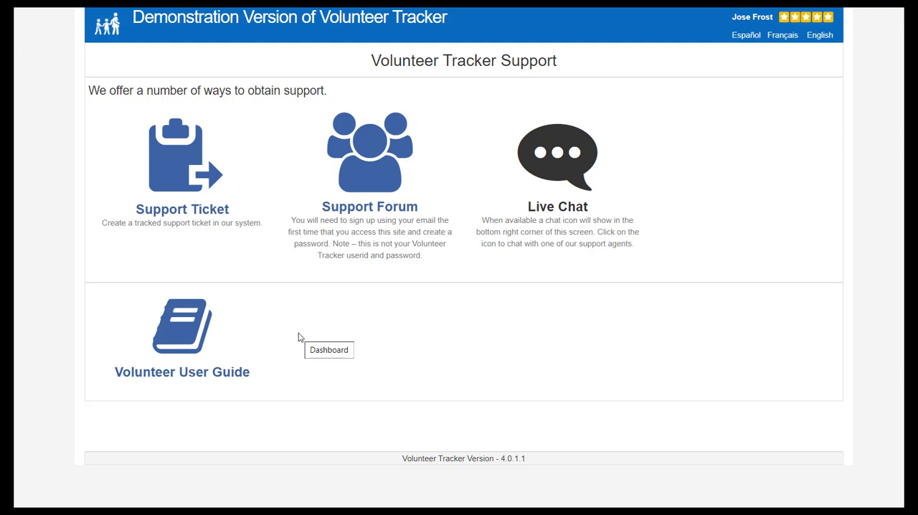
{"action": "mouse_move", "coordinate": [284, 345]}
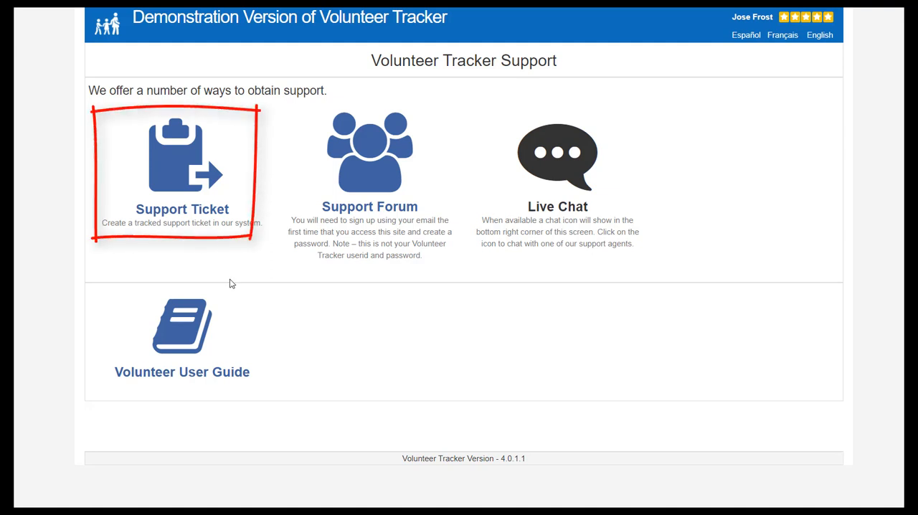
{"action": "mouse_move", "coordinate": [182, 153]}
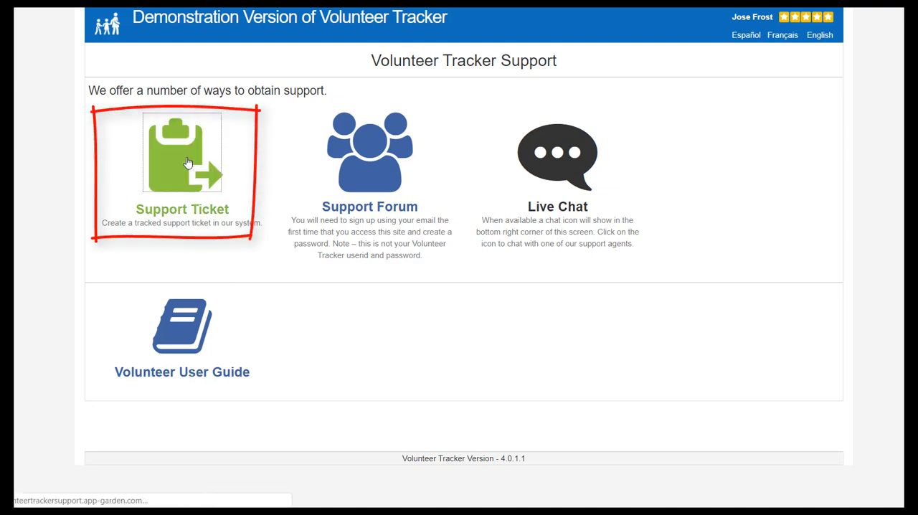
Start a support ticket with a saved requester email, name 'Kathryn' and subject 'Renew'.
{"action": "left_click", "coordinate": [182, 152]}
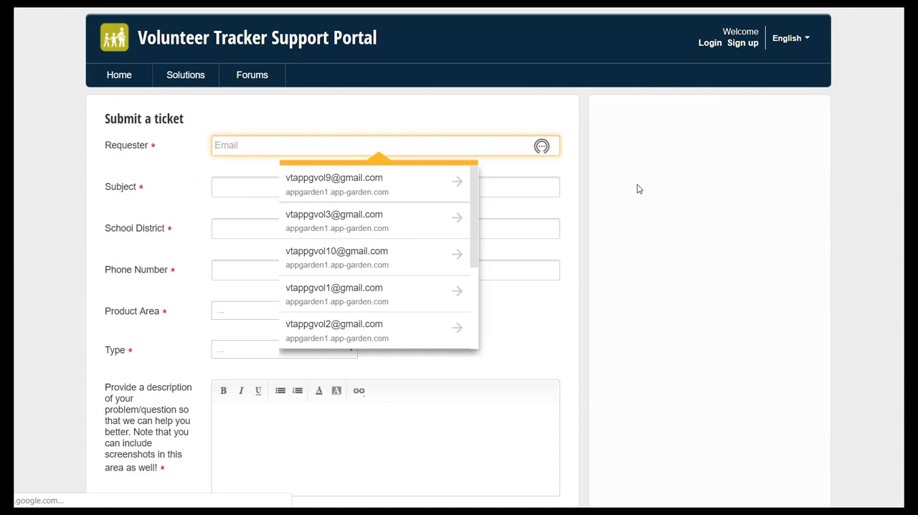
{"action": "mouse_move", "coordinate": [630, 197]}
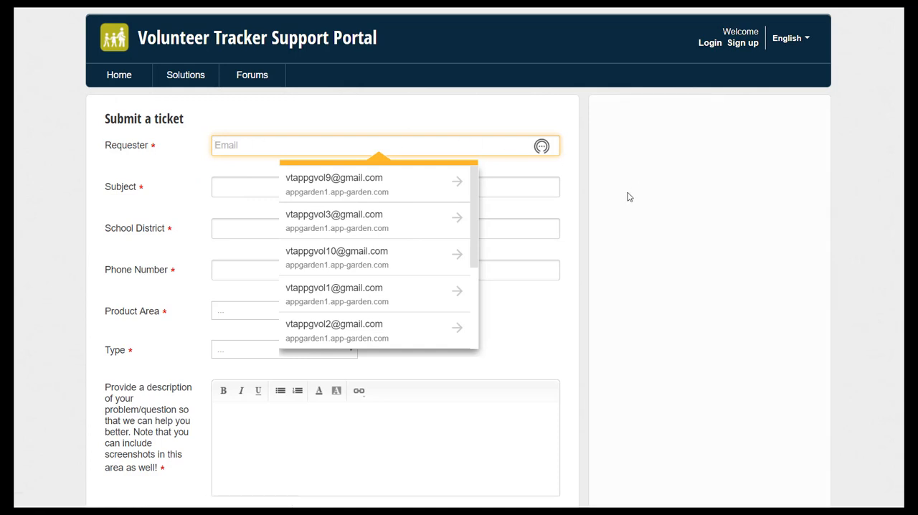
{"action": "mouse_move", "coordinate": [533, 264]}
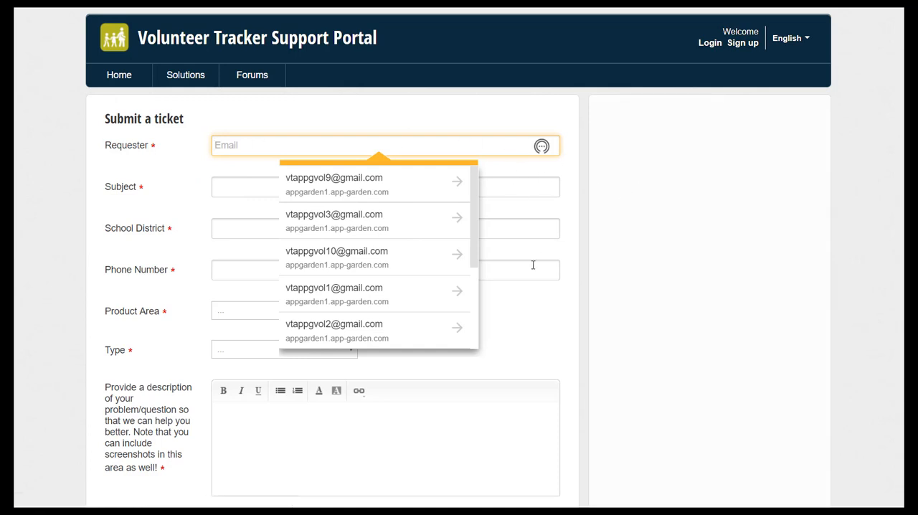
{"action": "left_click", "coordinate": [334, 290]}
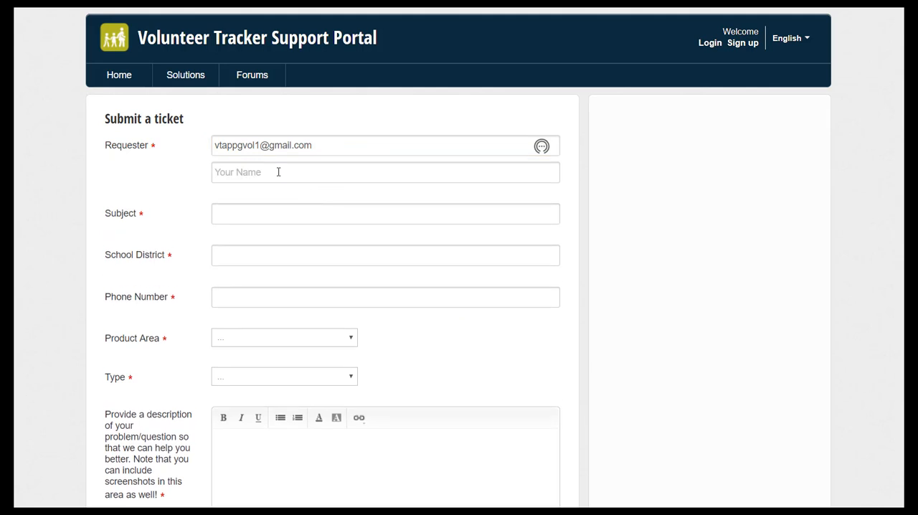
{"action": "left_click", "coordinate": [385, 172]}
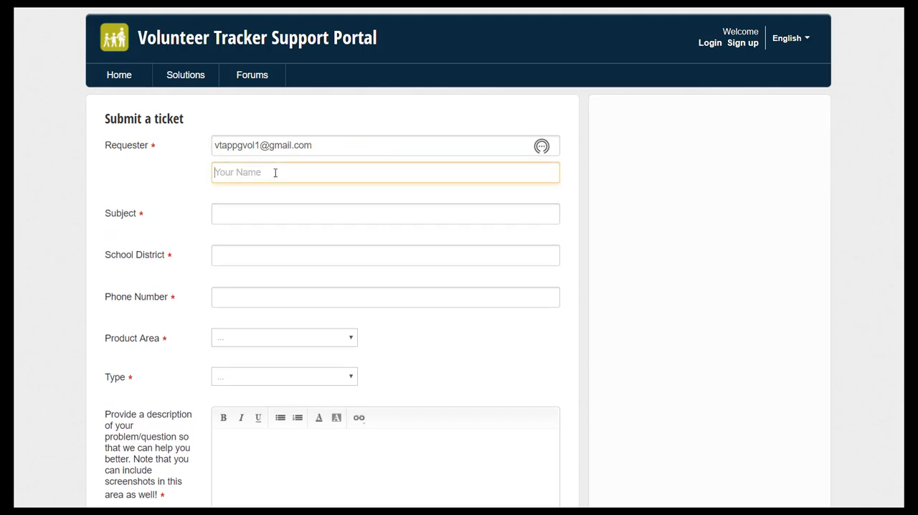
{"action": "type", "text": "Kathryn"}
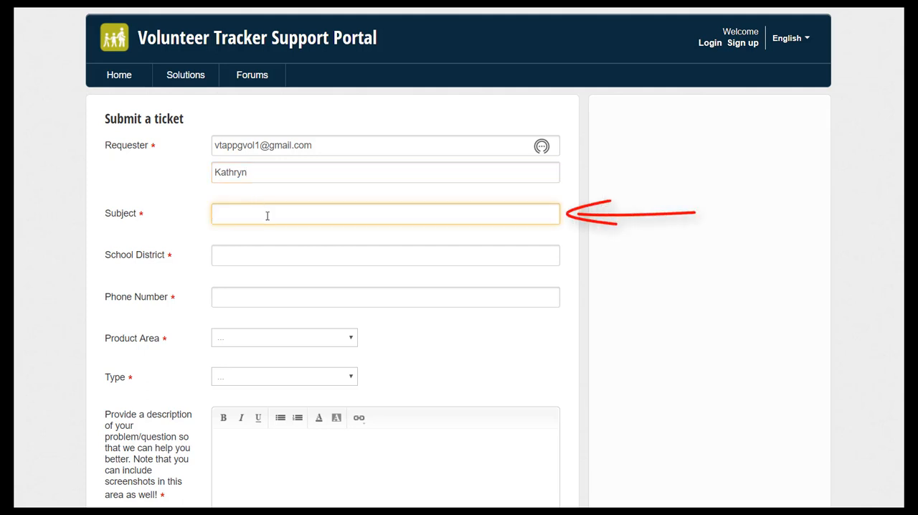
{"action": "type", "text": "R"}
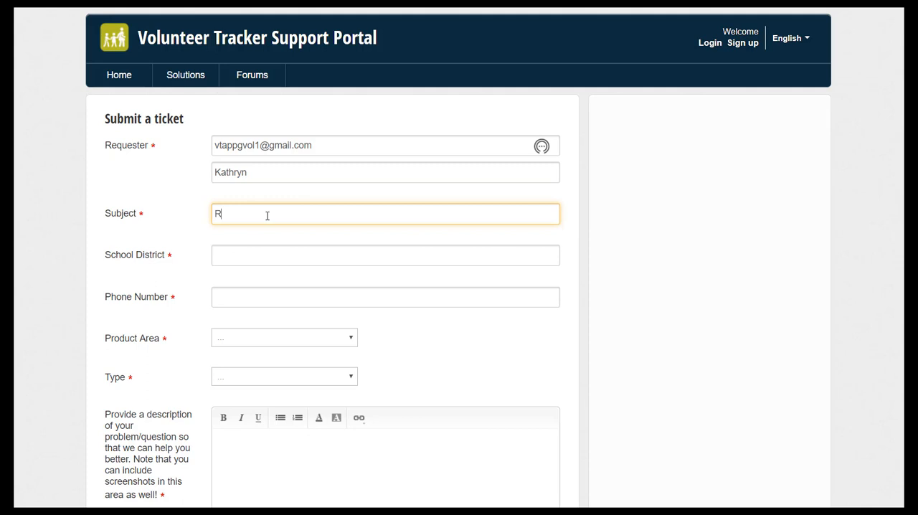
{"action": "type", "text": "enew"}
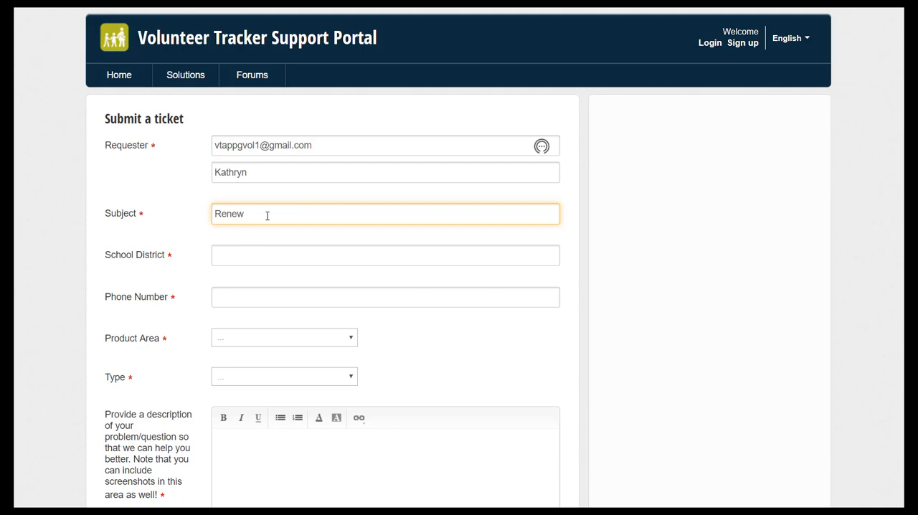
{"action": "left_click", "coordinate": [386, 256]}
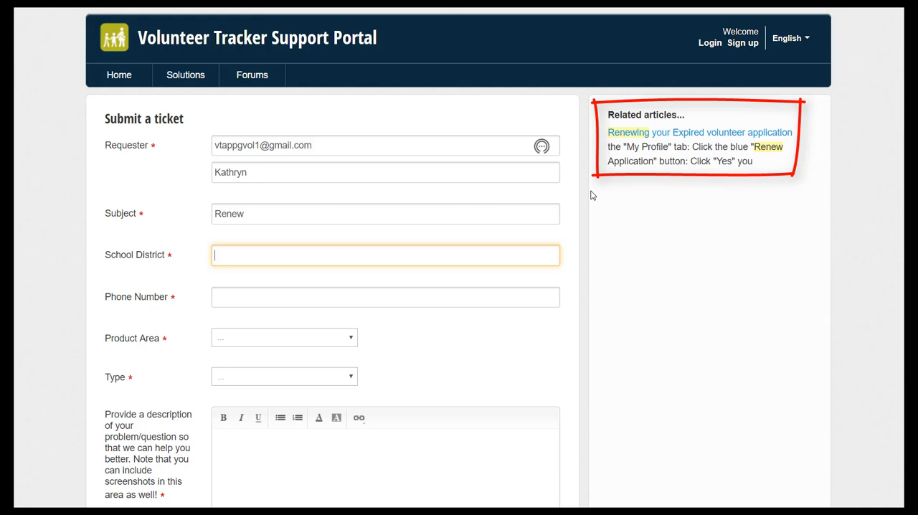
{"action": "mouse_move", "coordinate": [609, 136]}
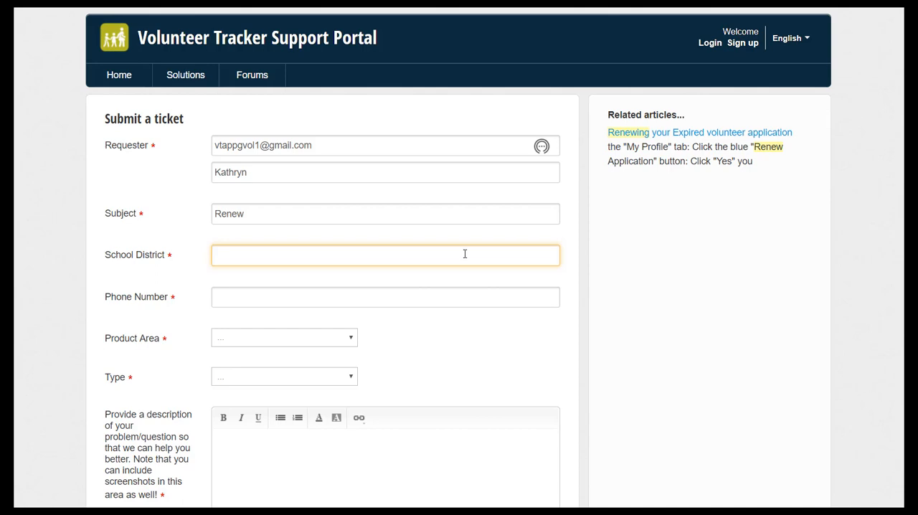
{"action": "left_click", "coordinate": [385, 255]}
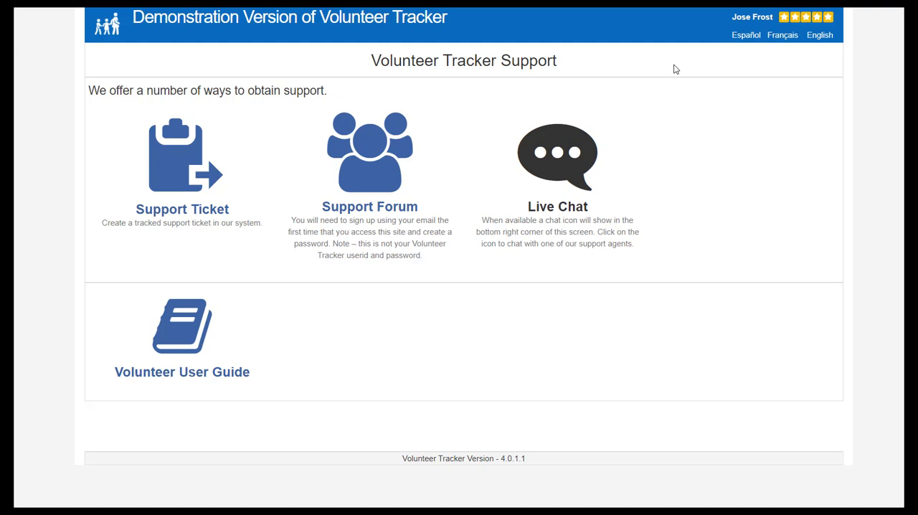
{"action": "mouse_move", "coordinate": [505, 62]}
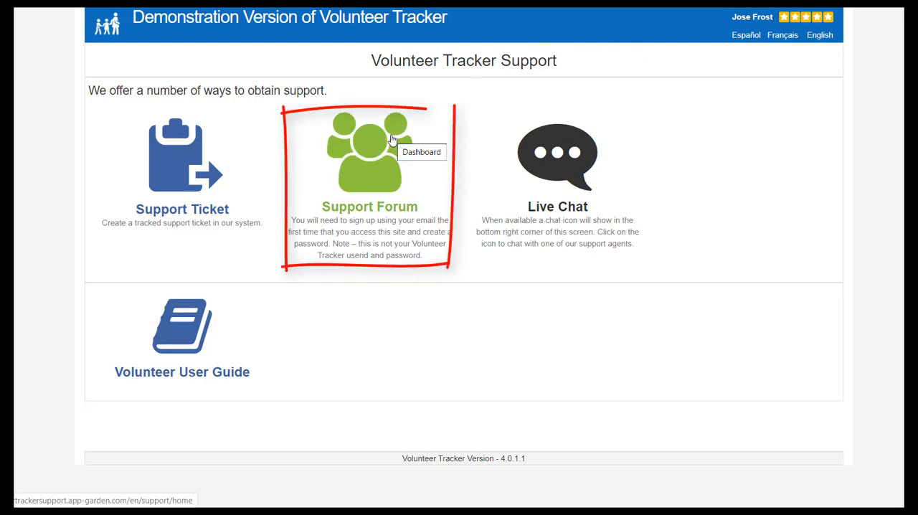
{"action": "left_click", "coordinate": [369, 165]}
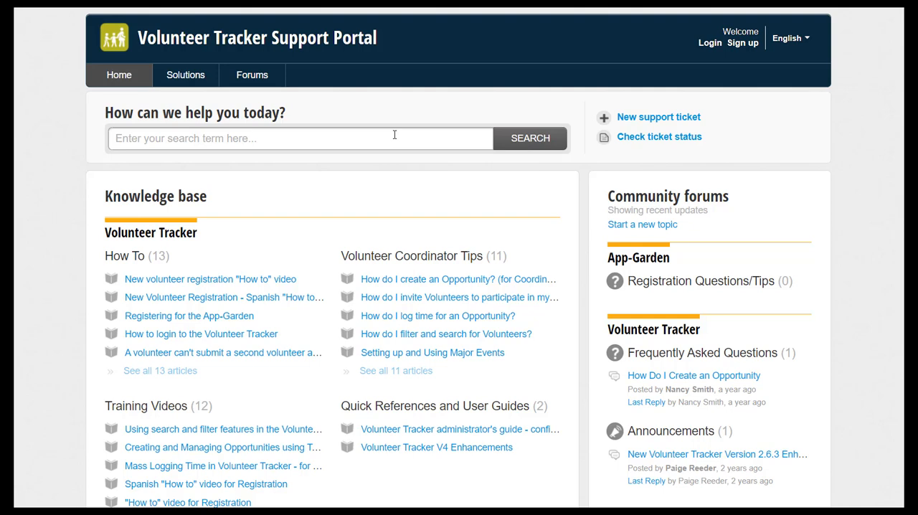
{"action": "mouse_move", "coordinate": [188, 315]}
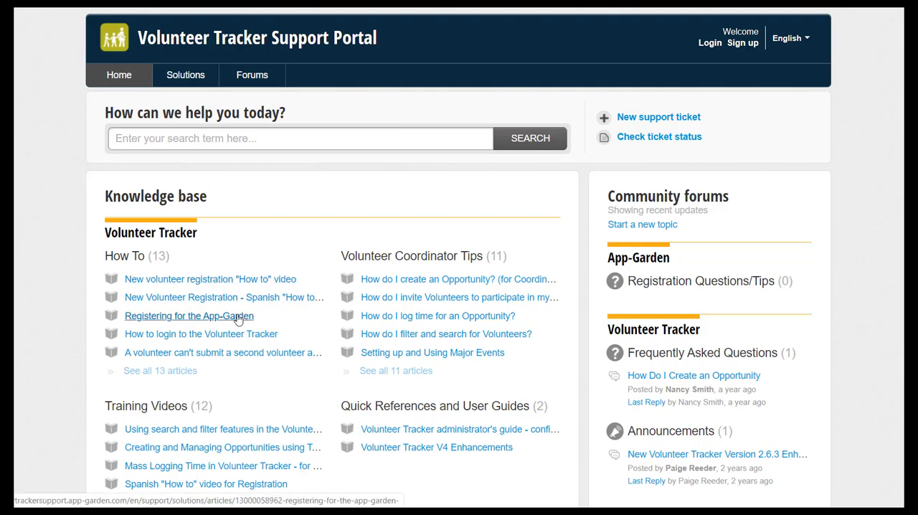
{"action": "mouse_move", "coordinate": [210, 279]}
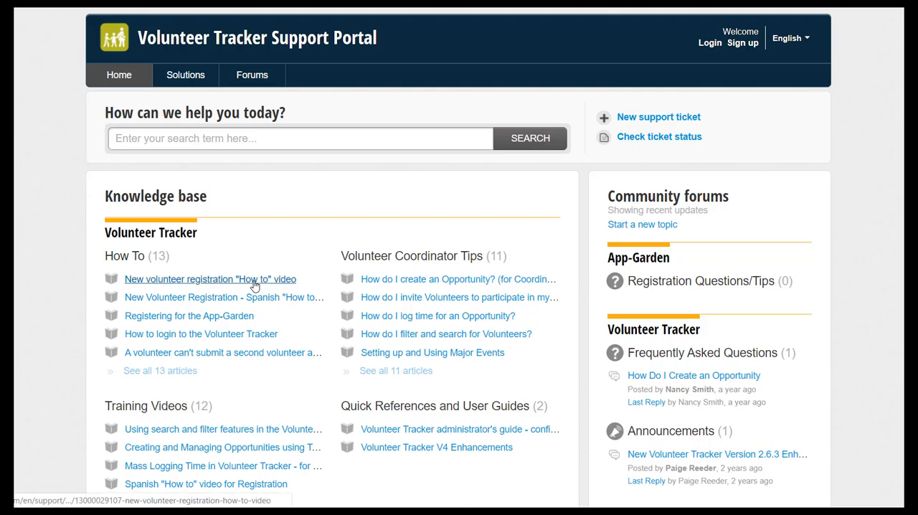
{"action": "mouse_move", "coordinate": [211, 279]}
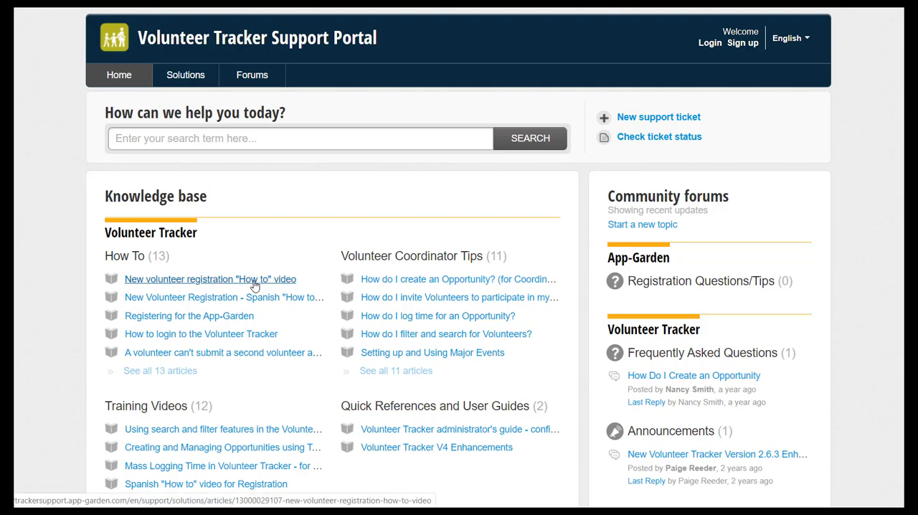
{"action": "scroll", "scroll_direction": "down", "scroll_amount": 3}
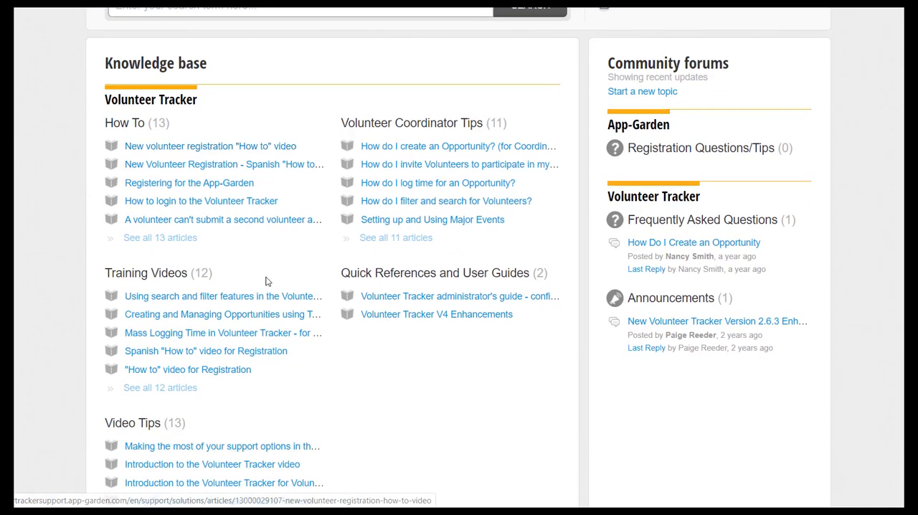
{"action": "mouse_move", "coordinate": [287, 333]}
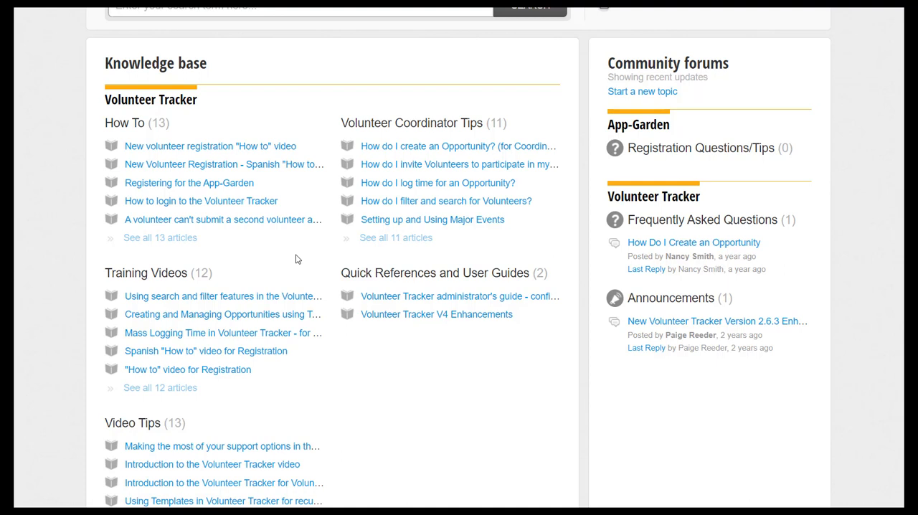
{"action": "mouse_move", "coordinate": [258, 251]}
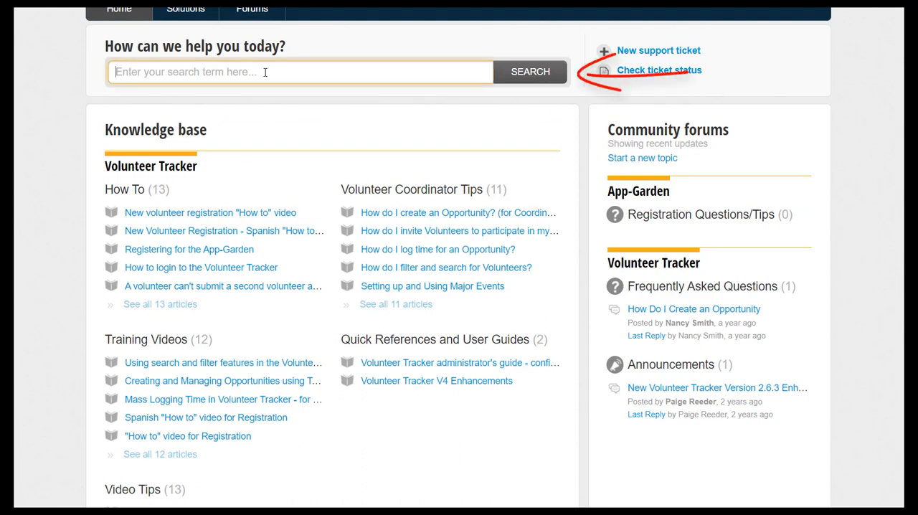
Type 'renew' into the knowledge base search to get suggested articles.
{"action": "type", "text": "r"}
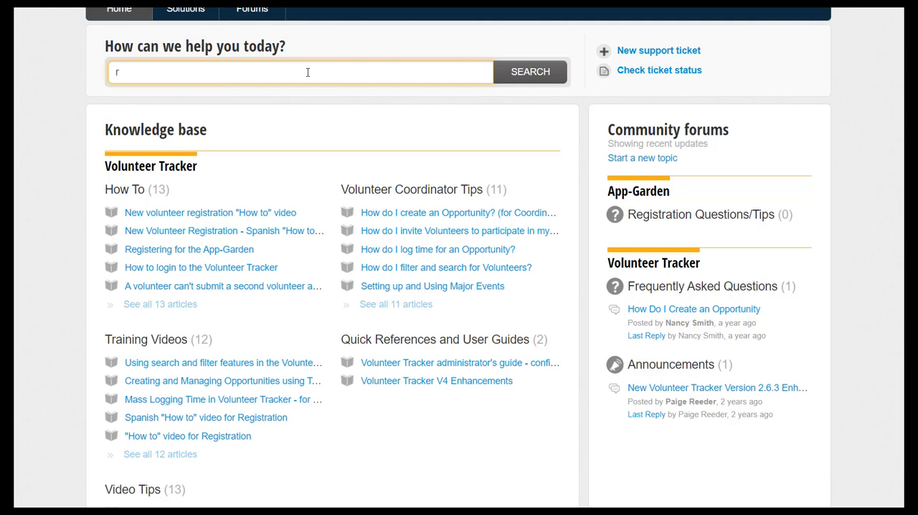
{"action": "type", "text": "enew"}
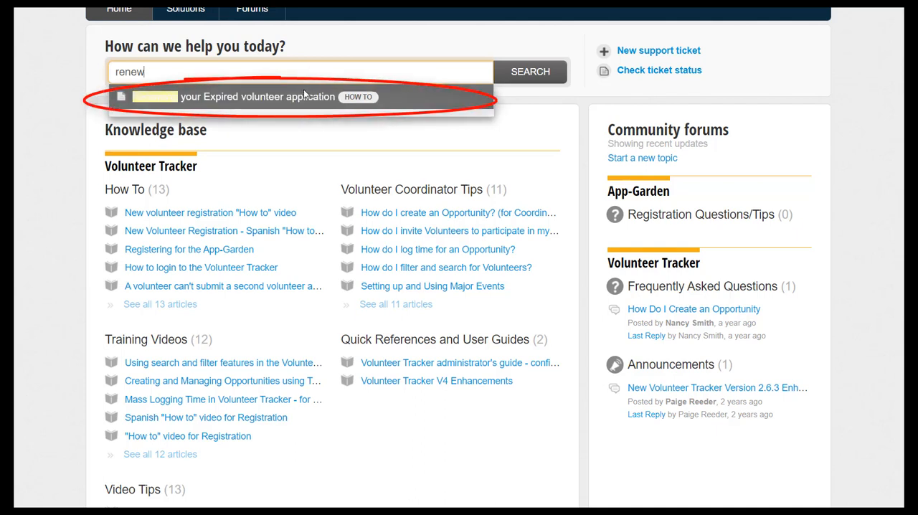
{"action": "mouse_move", "coordinate": [305, 99]}
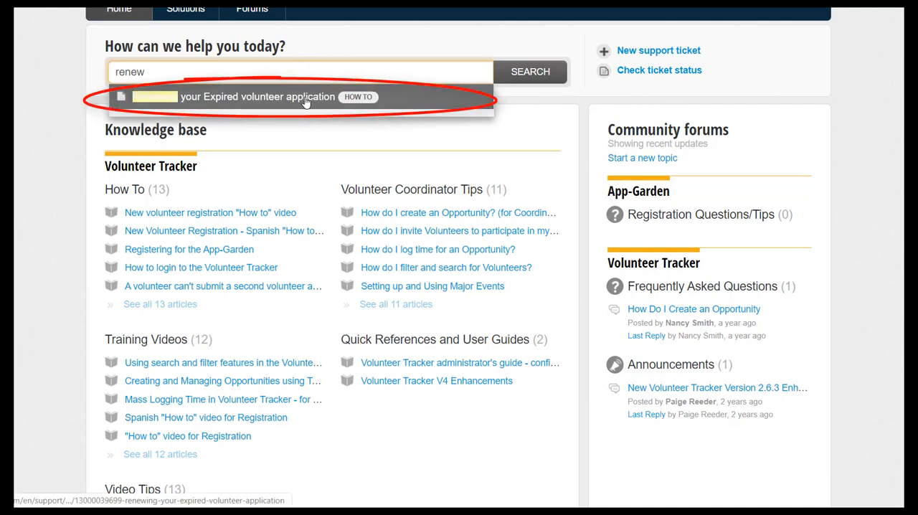
Open the 'Renewing your Expired volunteer application' article and scroll through its steps.
{"action": "left_click", "coordinate": [256, 97]}
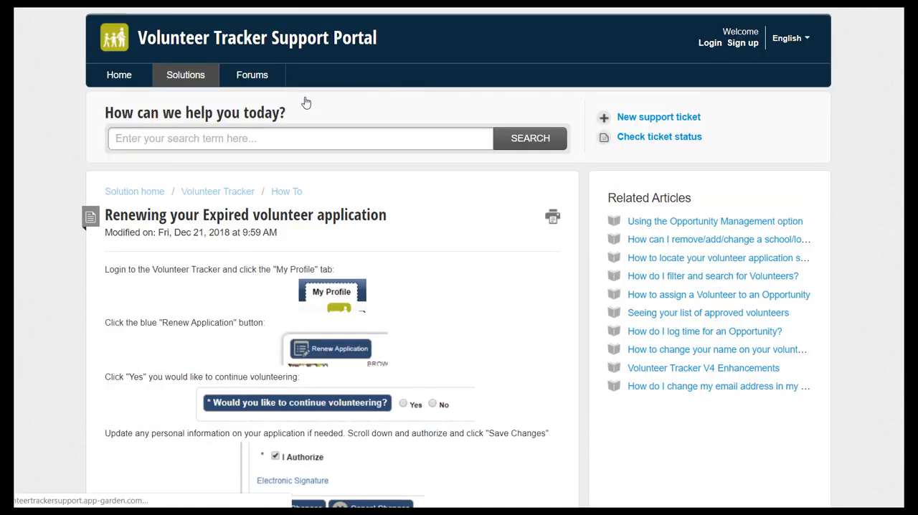
{"action": "scroll", "scroll_direction": "down", "scroll_amount": 3}
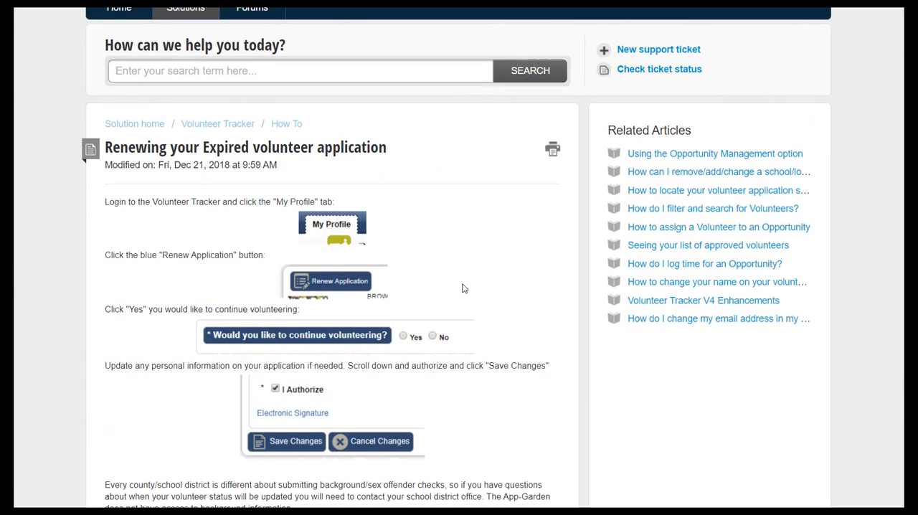
{"action": "scroll", "scroll_direction": "down", "scroll_amount": 3}
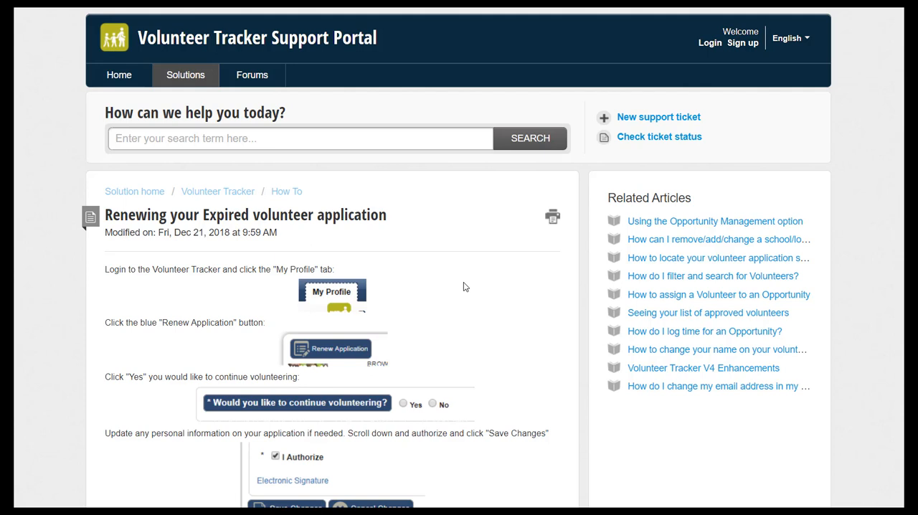
{"action": "mouse_move", "coordinate": [467, 284]}
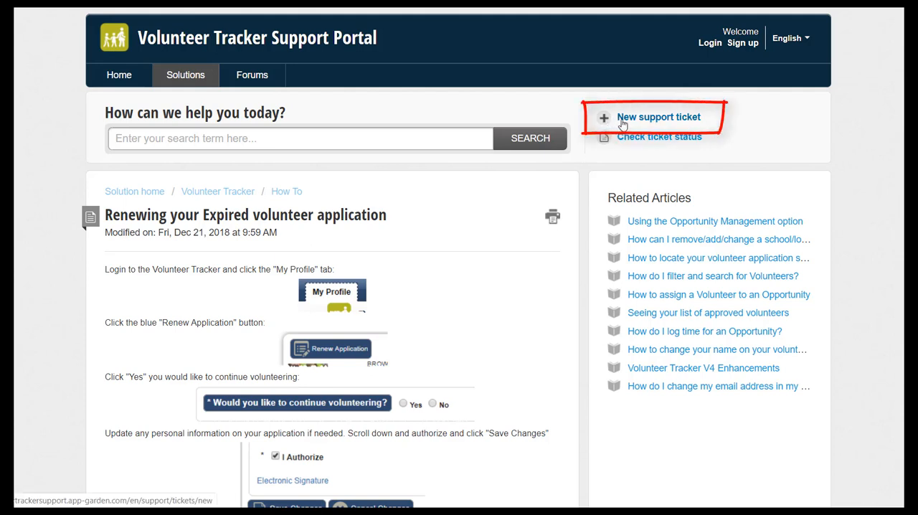
{"action": "mouse_move", "coordinate": [624, 122]}
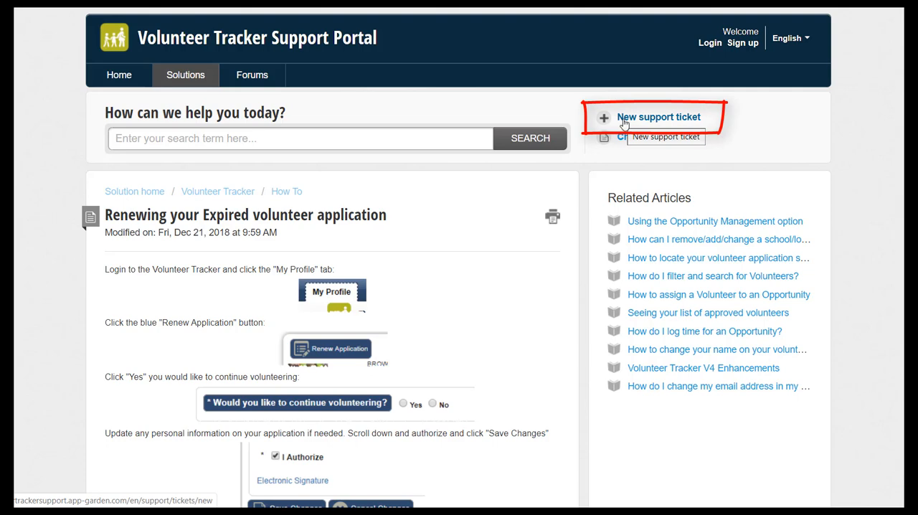
Switch back to the Volunteer Tracker Support page and highlight the Live Chat section.
{"action": "left_click", "coordinate": [659, 117]}
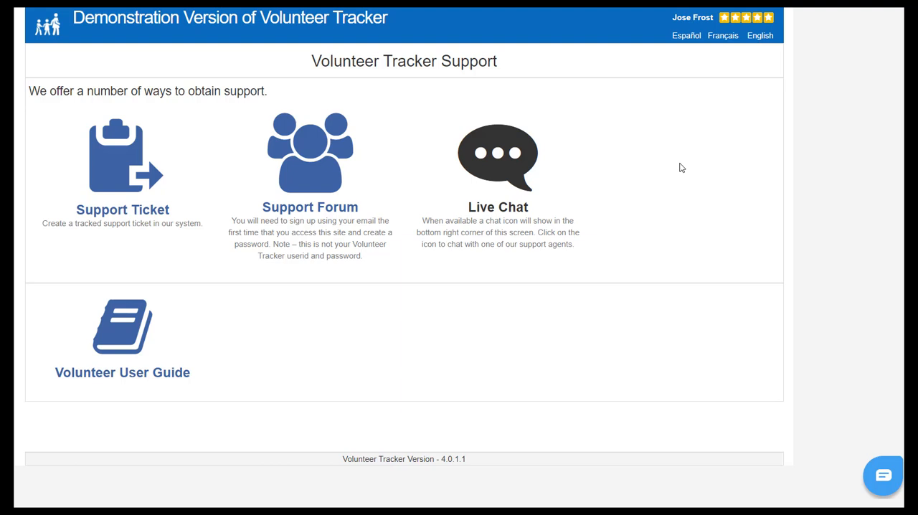
{"action": "left_click_drag", "start_coordinate": [394, 101], "coordinate": [521, 267]}
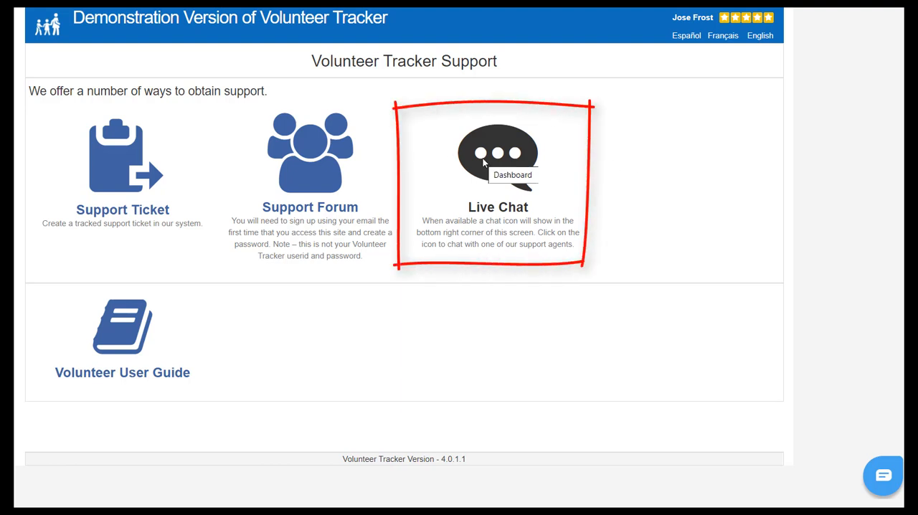
{"action": "mouse_move", "coordinate": [724, 386]}
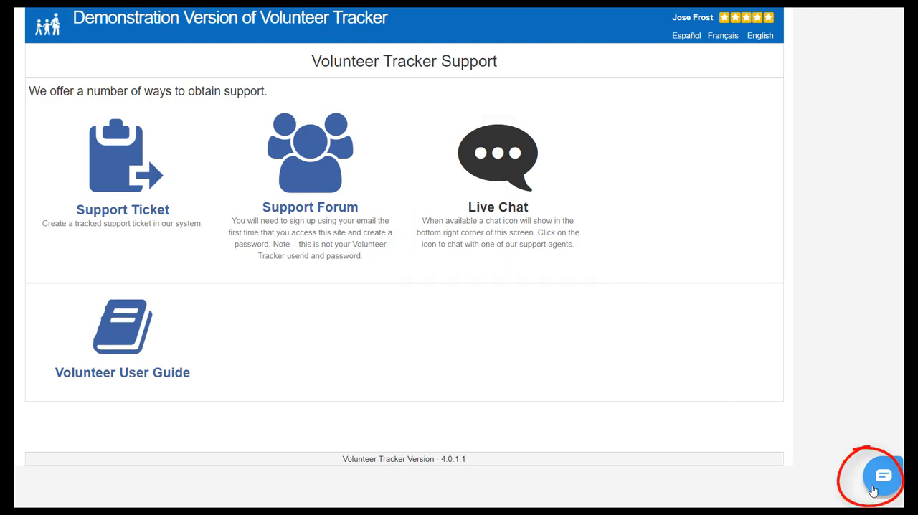
{"action": "left_click", "coordinate": [882, 476]}
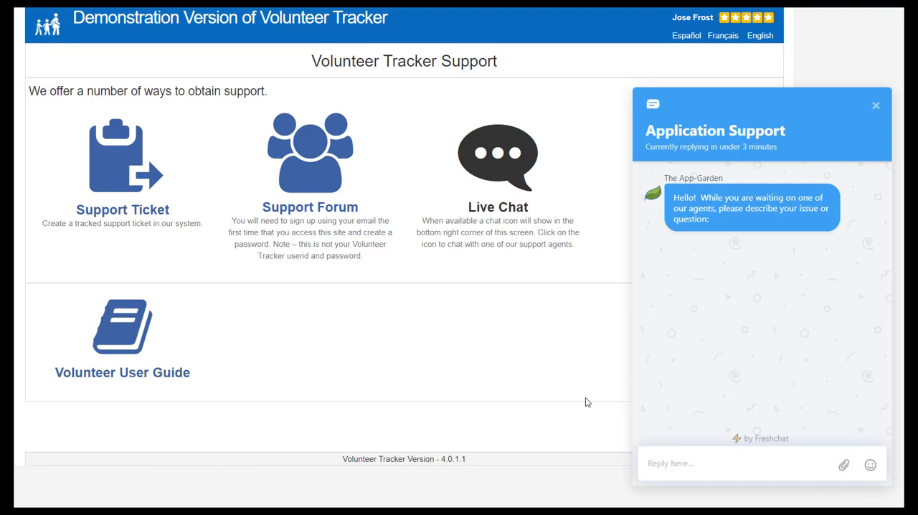
{"action": "mouse_move", "coordinate": [549, 343]}
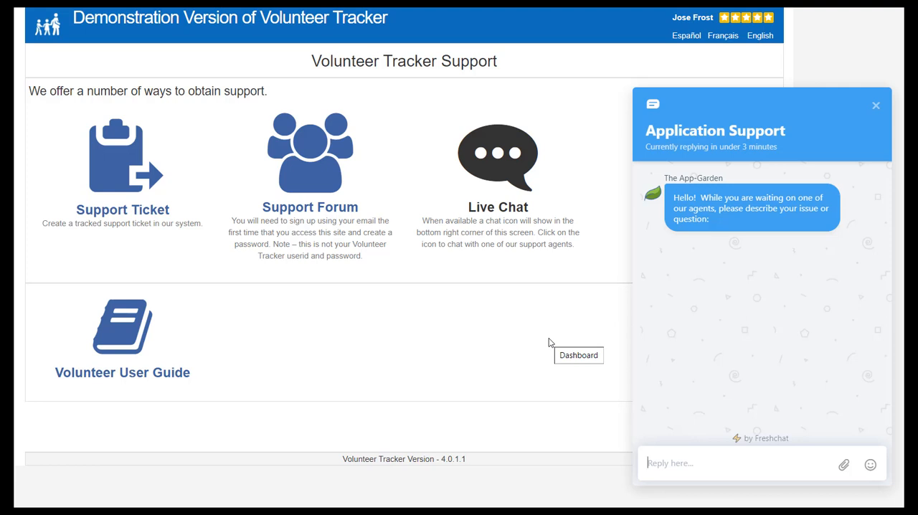
{"action": "left_click", "coordinate": [876, 106]}
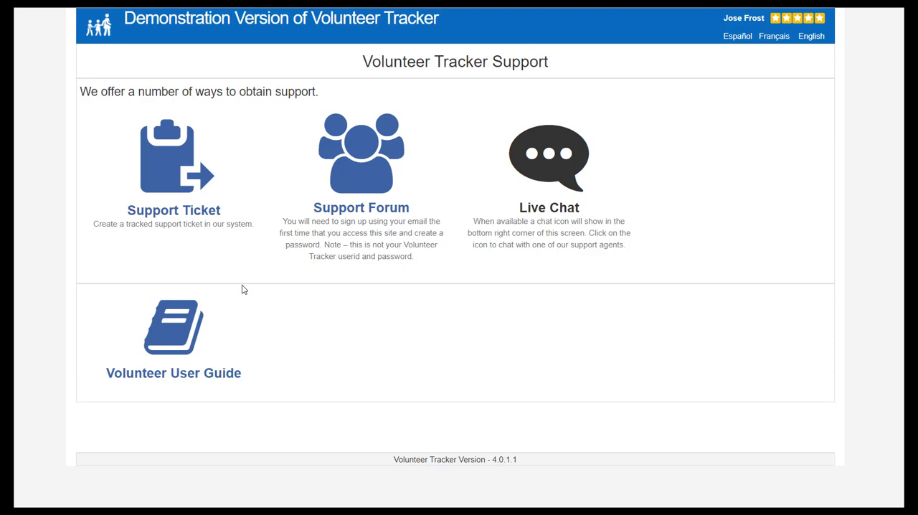
{"action": "mouse_move", "coordinate": [173, 328]}
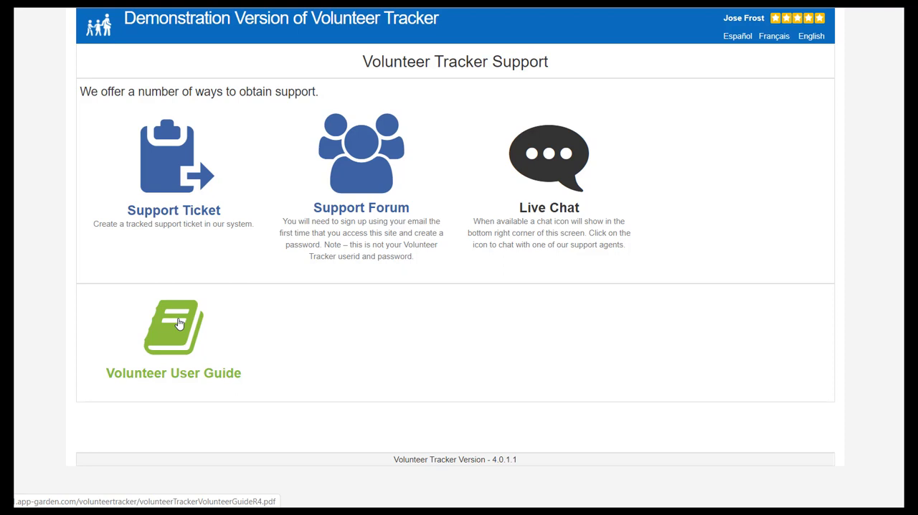
Open the Volunteer User Guide PDF from its book icon.
{"action": "left_click", "coordinate": [173, 327]}
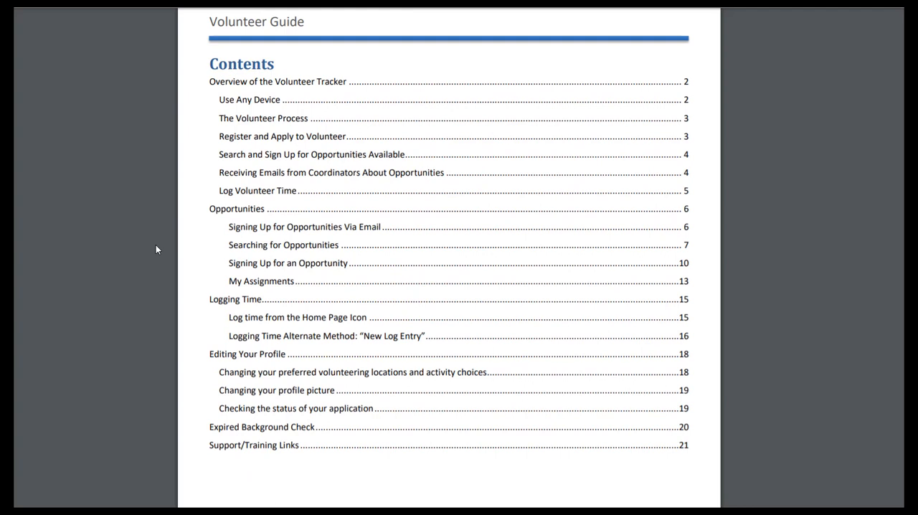
Scroll the guide from Contents down to page 7, Searching for Opportunities.
{"action": "left_click_drag", "start_coordinate": [43, 245], "coordinate": [218, 250]}
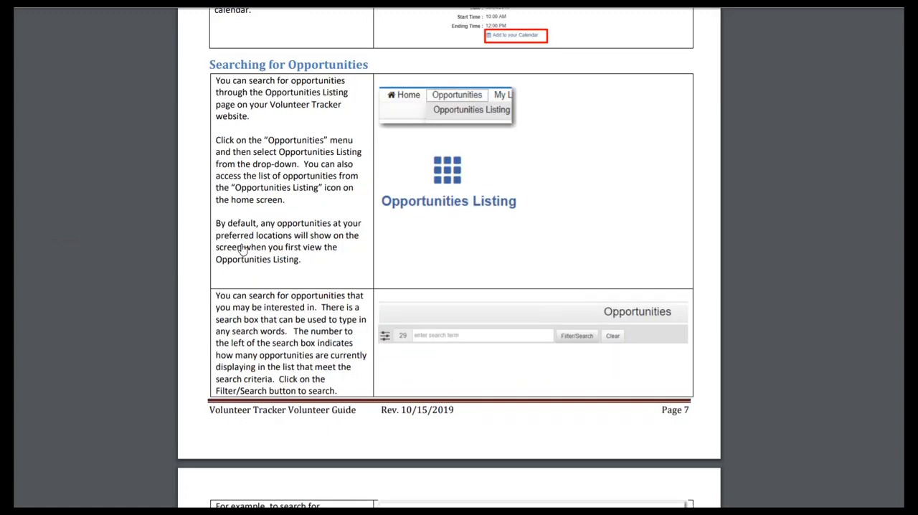
{"action": "mouse_move", "coordinate": [194, 224]}
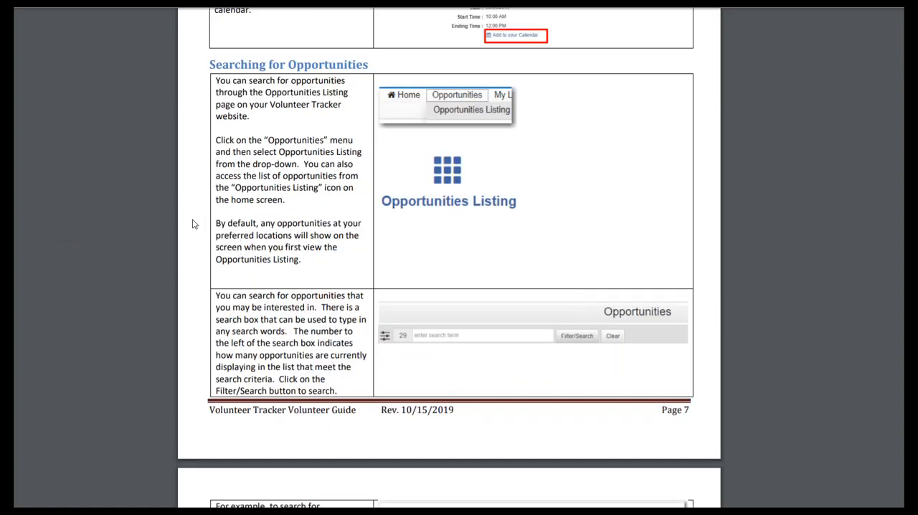